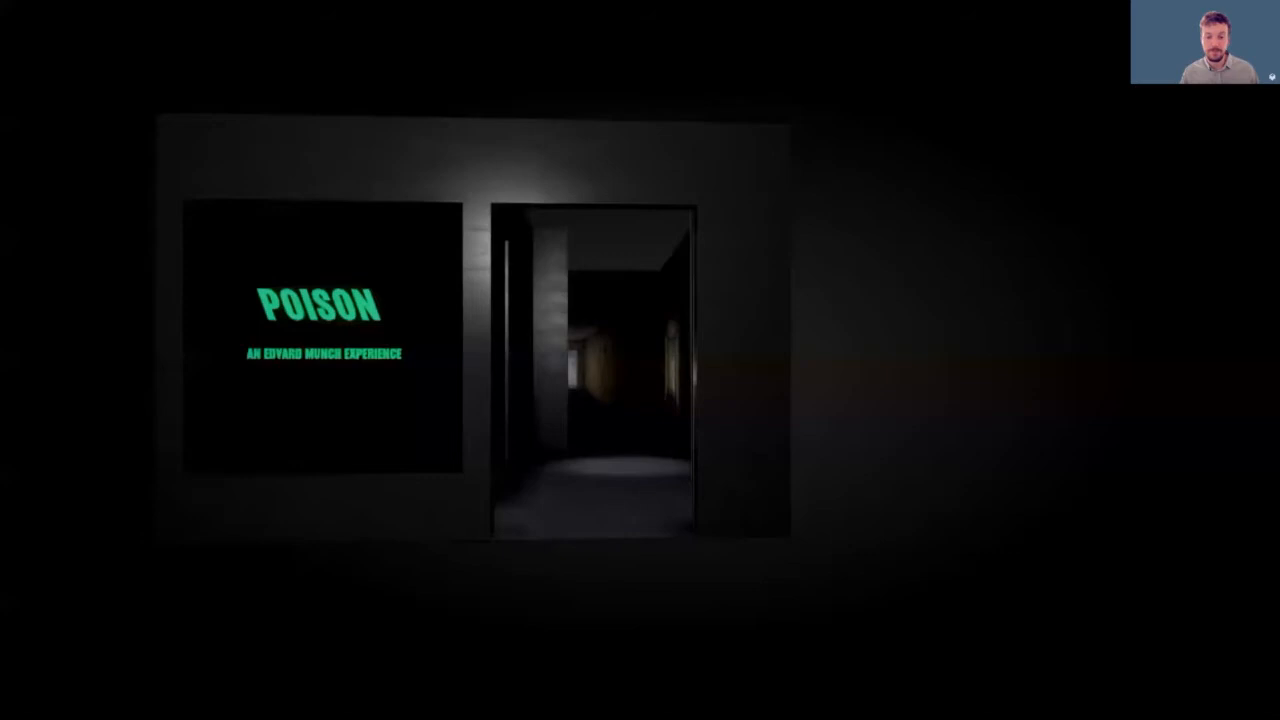
mouse_move(640, 700)
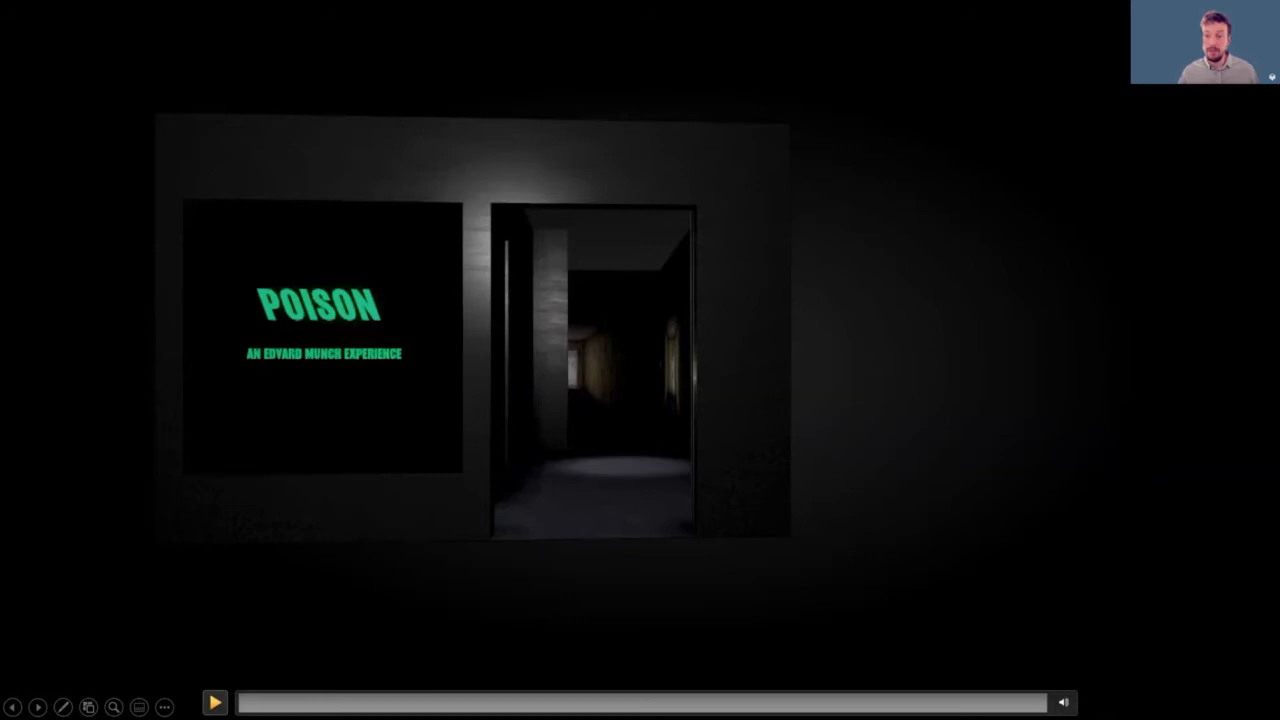